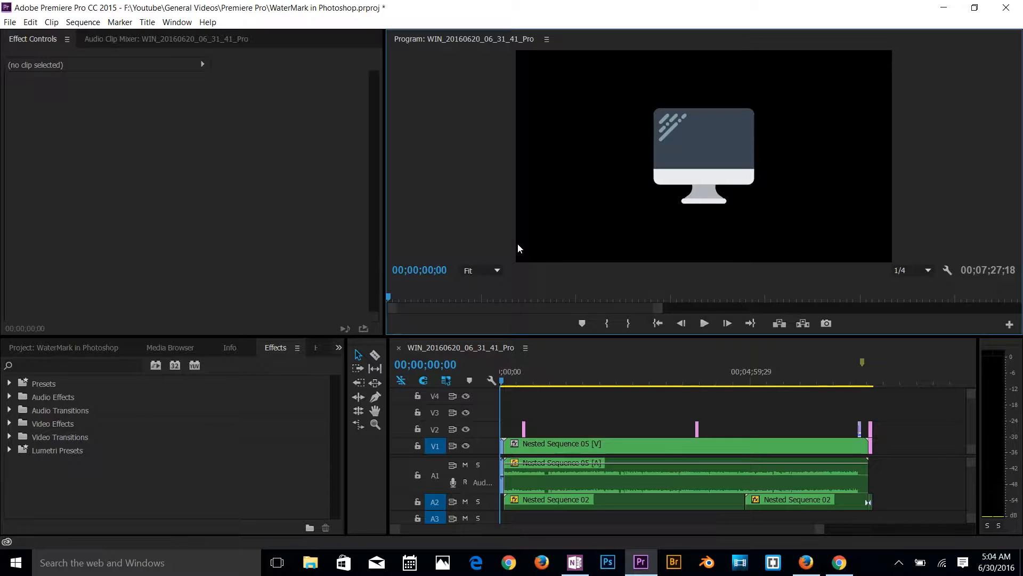
mouse_move(528, 214)
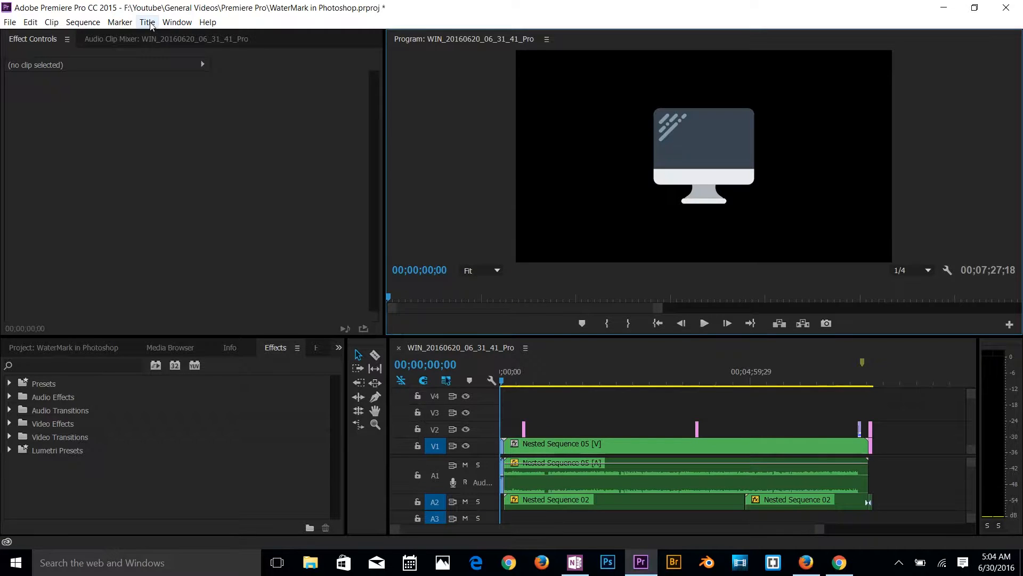
- Create a new default still title named watermark and confirm it
left_click(147, 21)
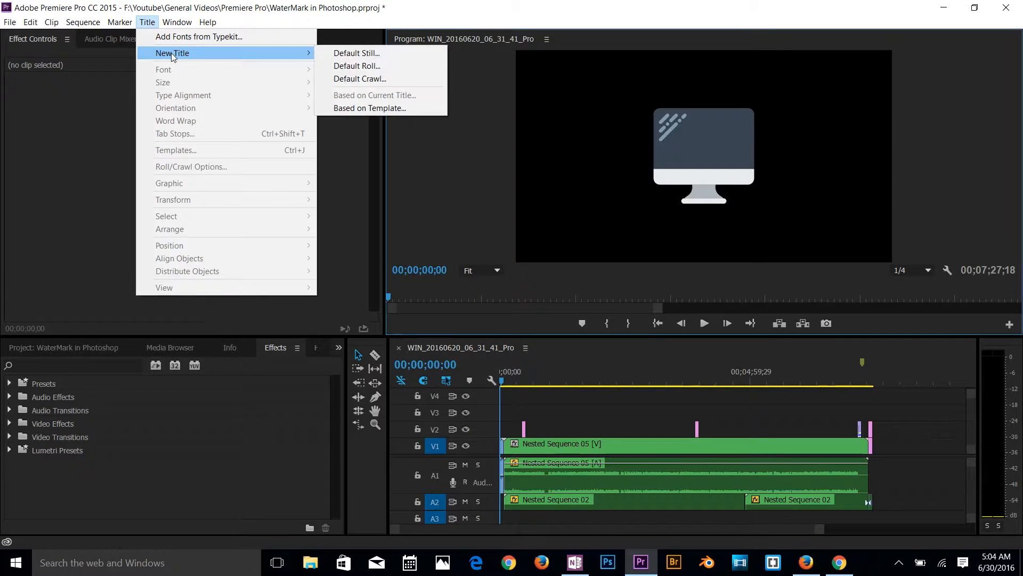
left_click(355, 53)
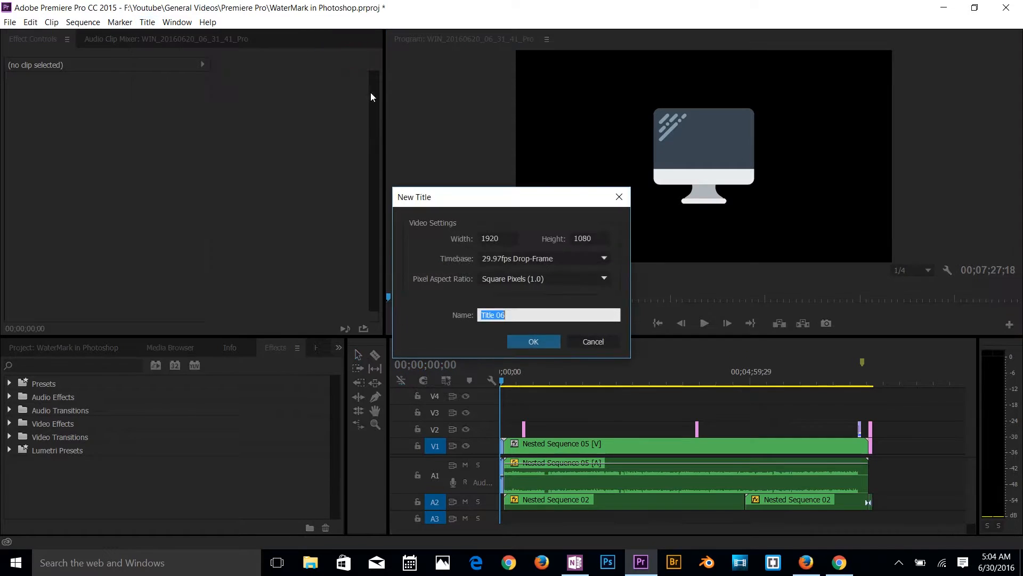
type("watermark")
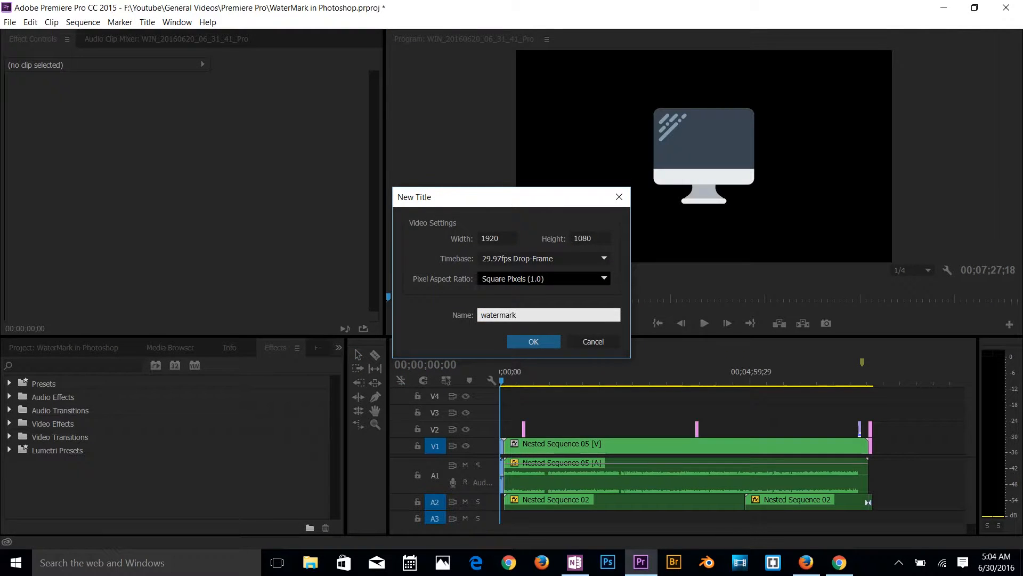
left_click(533, 341)
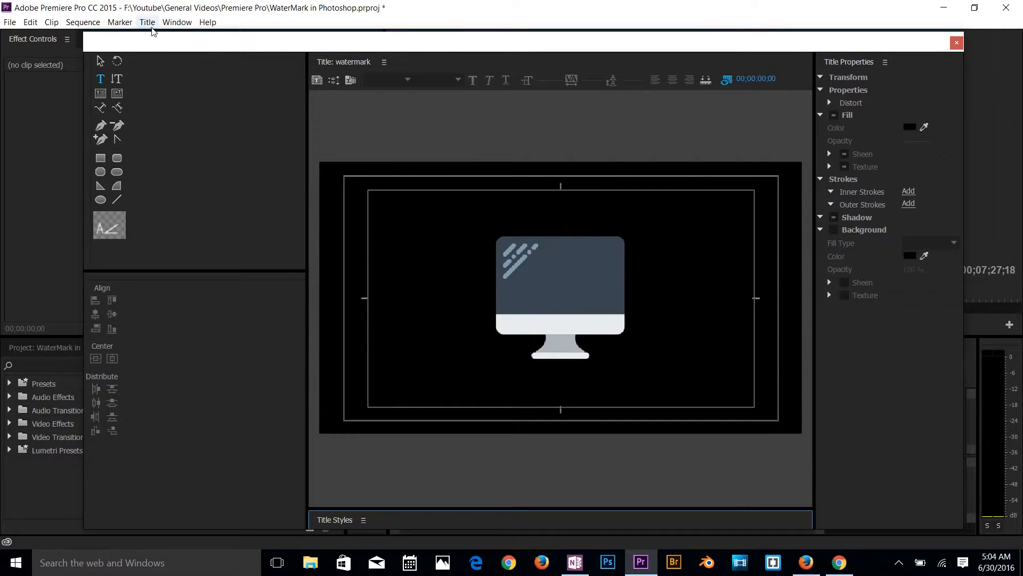
- Start inserting a logo image into the watermark title
left_click(146, 21)
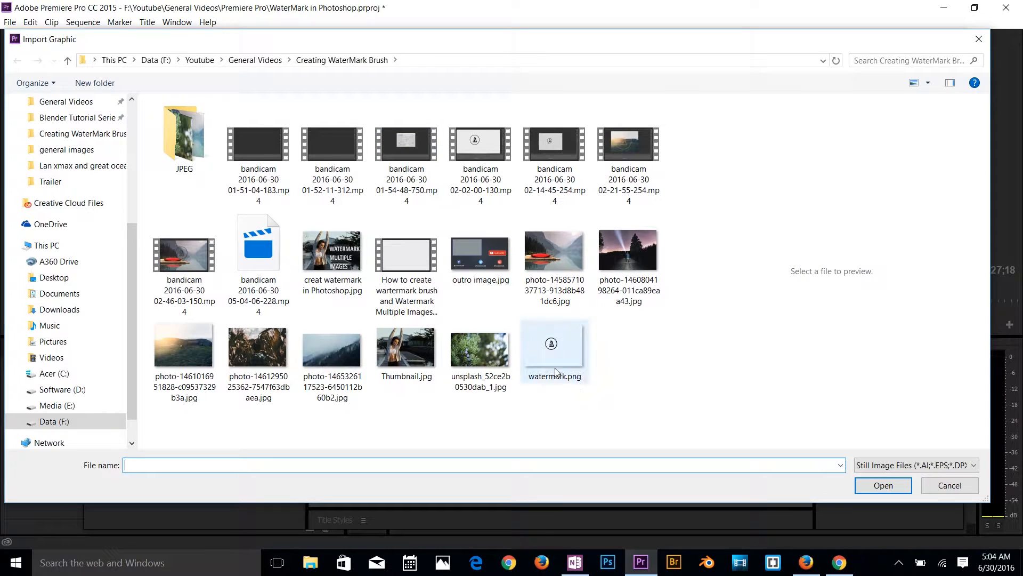
mouse_move(554, 353)
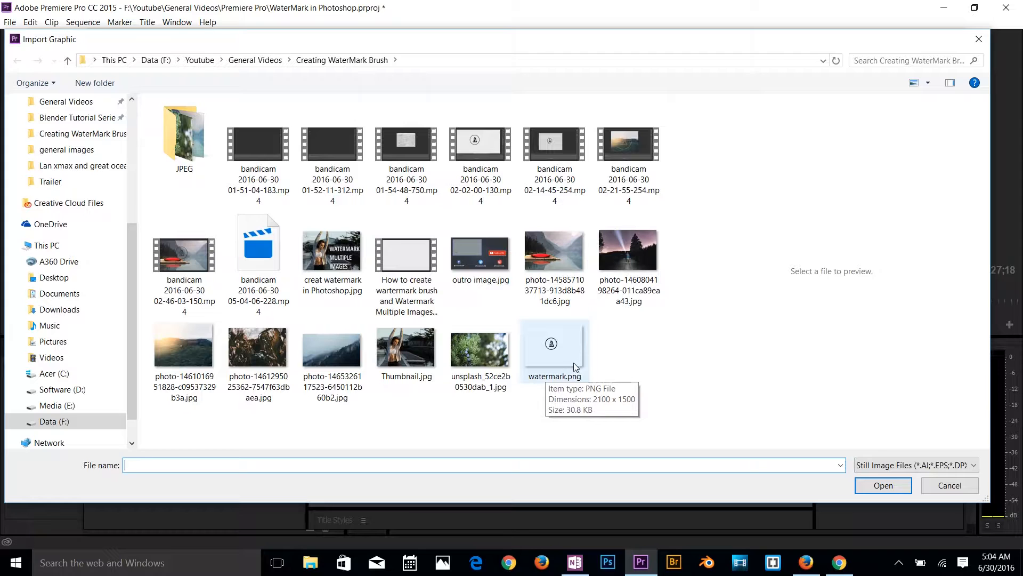
mouse_move(596, 344)
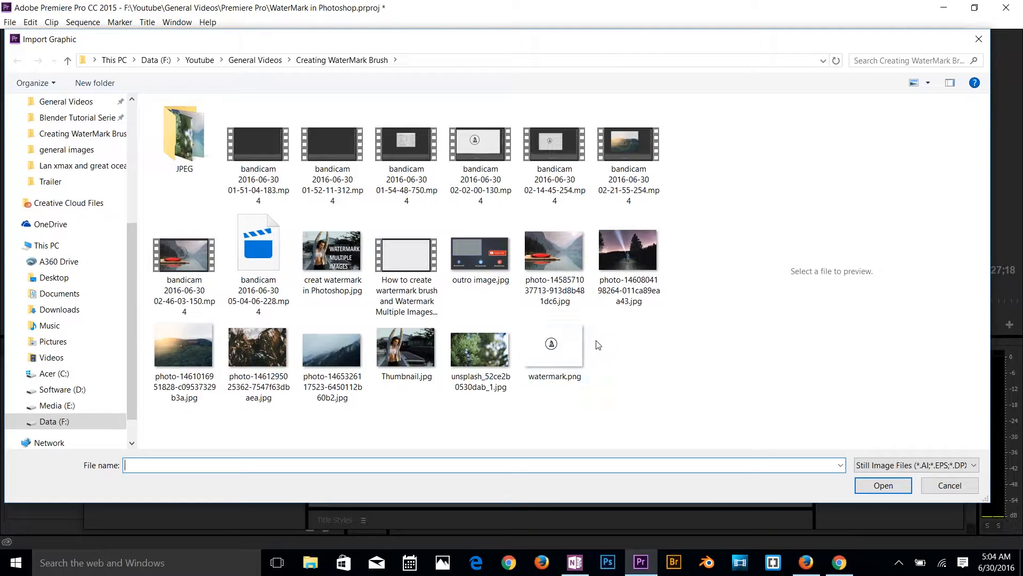
mouse_move(555, 342)
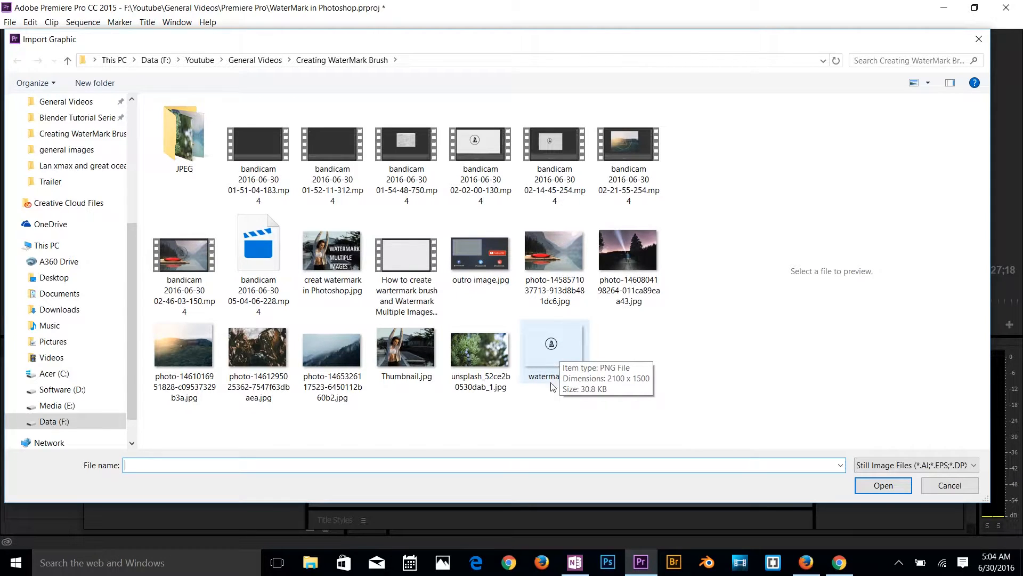
mouse_move(553, 394)
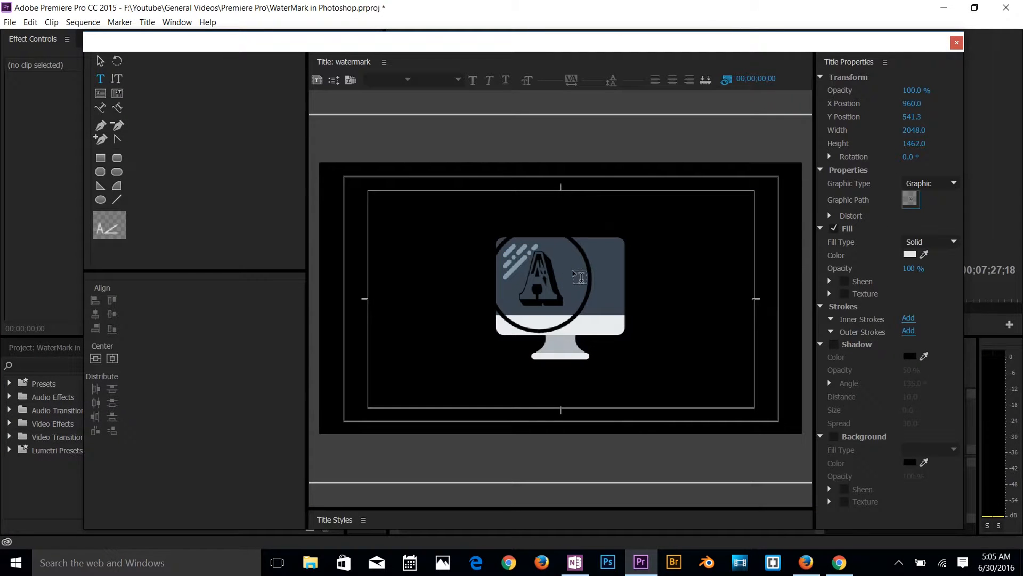
mouse_move(100, 59)
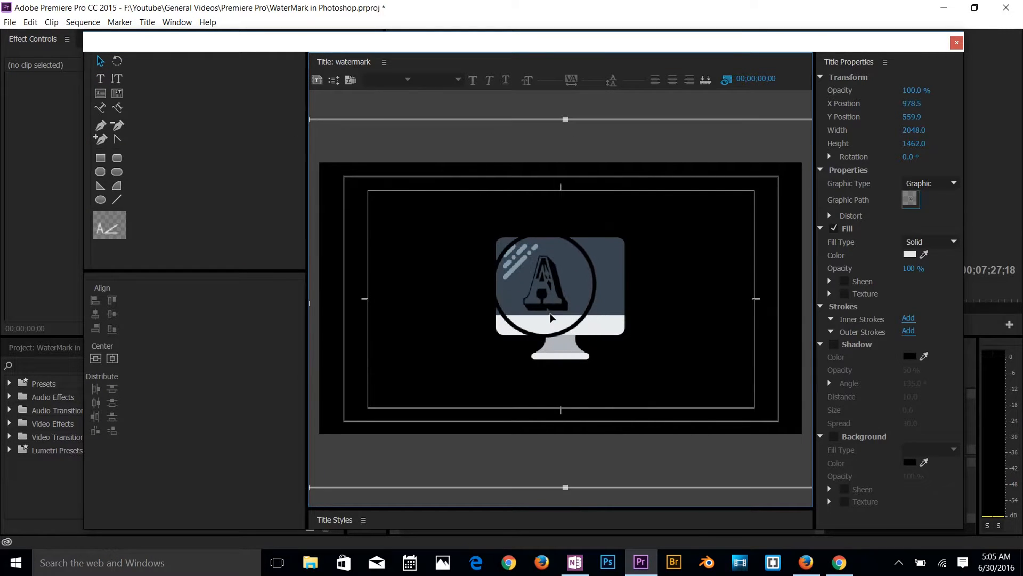
- Move the circular A logo toward the lower-left corner of the title
left_click_drag(551, 318, 574, 309)
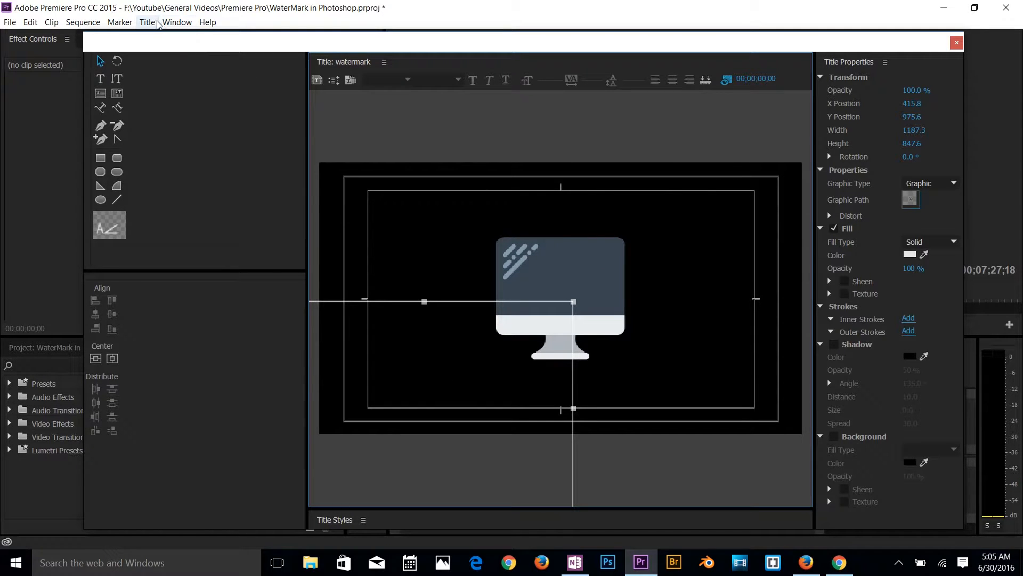
- Import the current title as a user template named watermark and close the Templates window
left_click(146, 22)
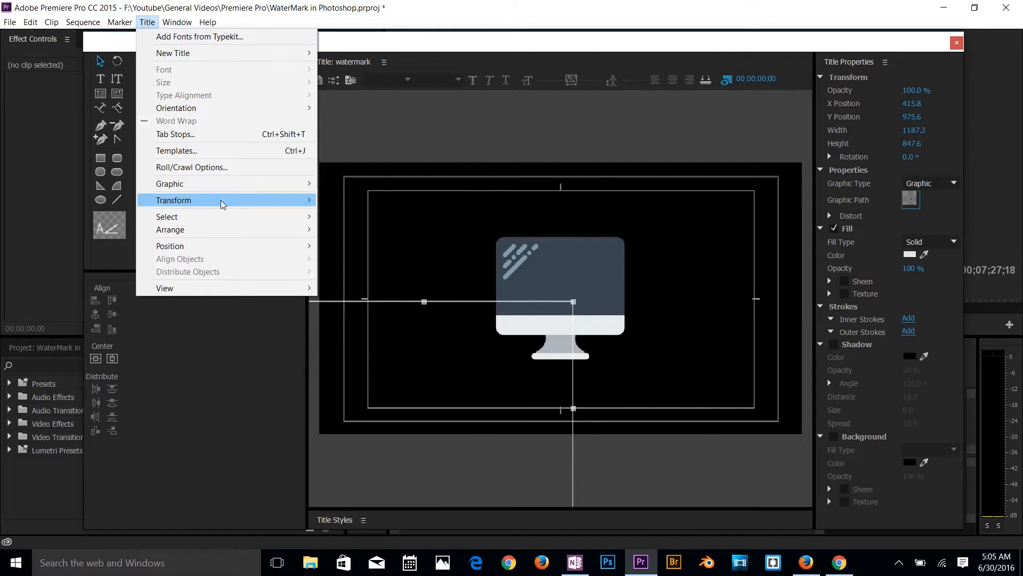
left_click(176, 150)
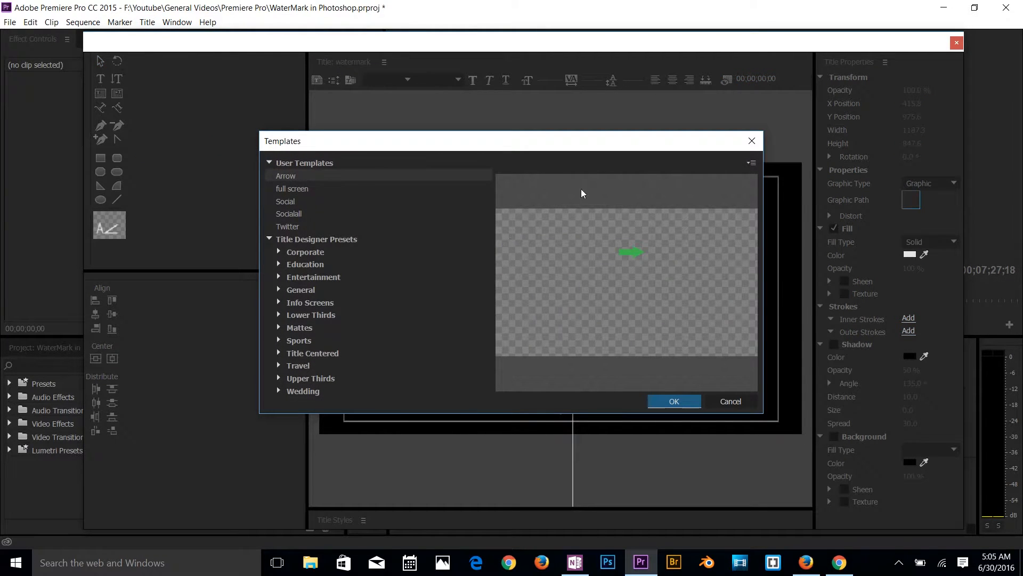
left_click(750, 162)
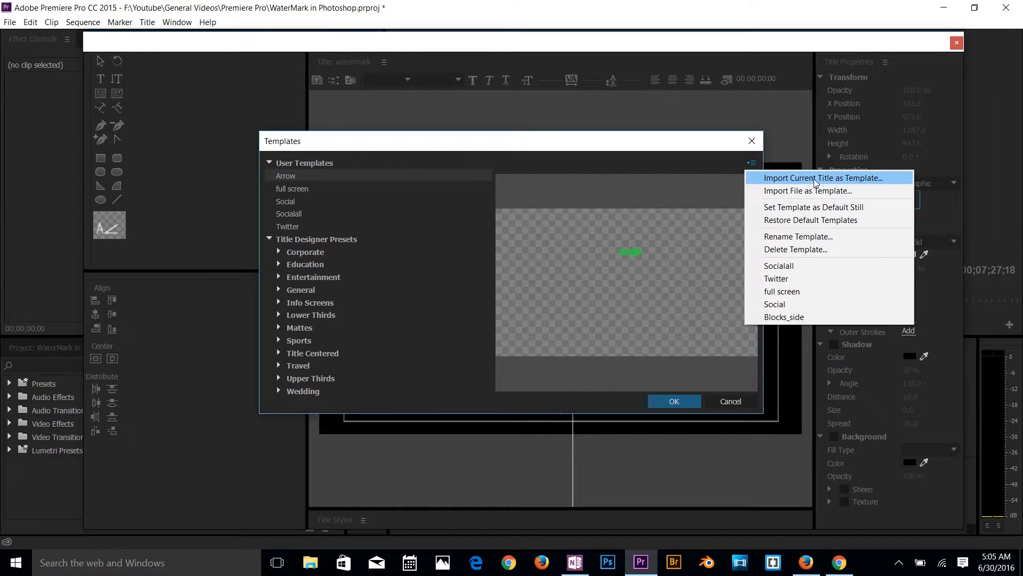
left_click(822, 178)
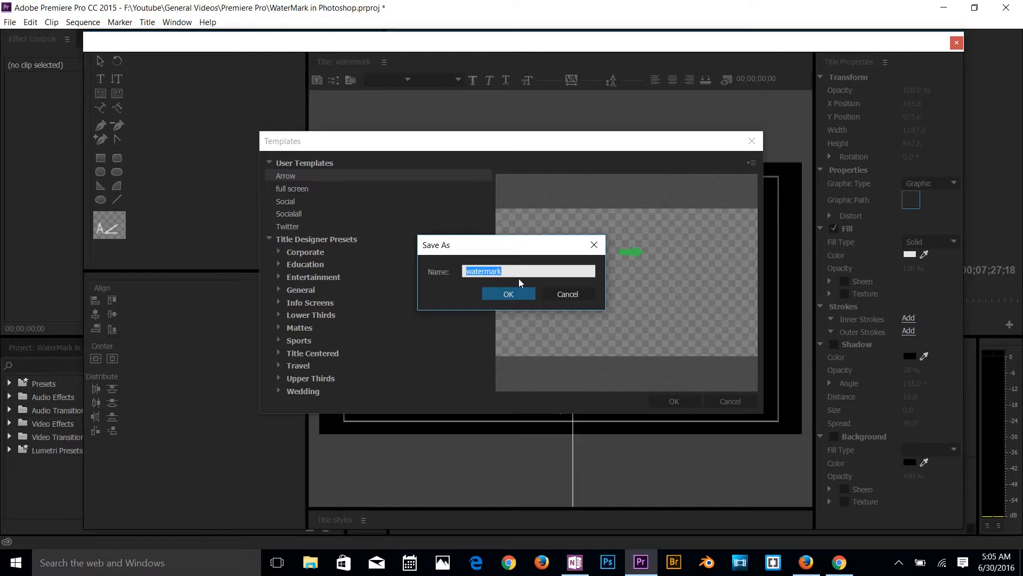
left_click(509, 294)
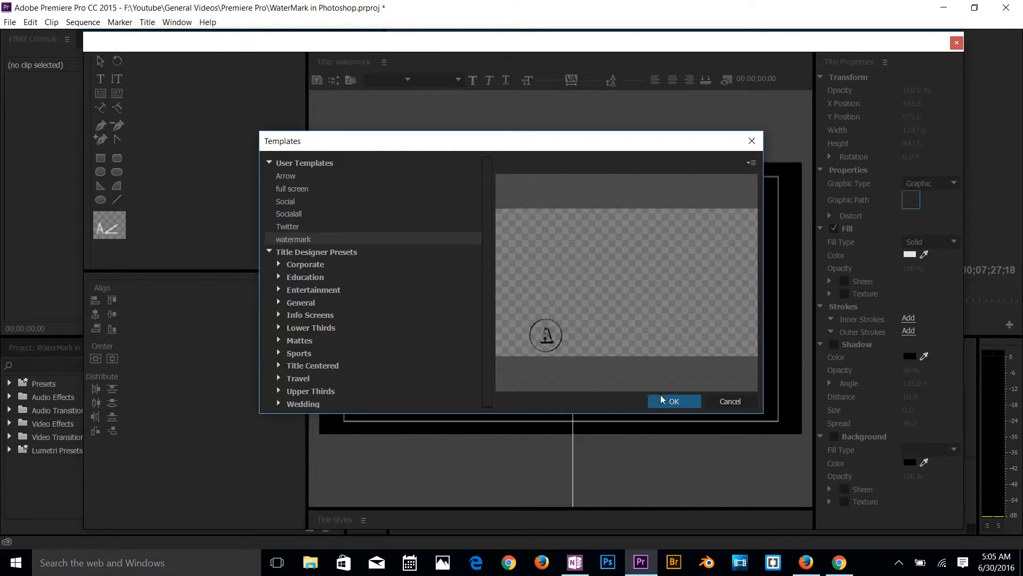
left_click(674, 400)
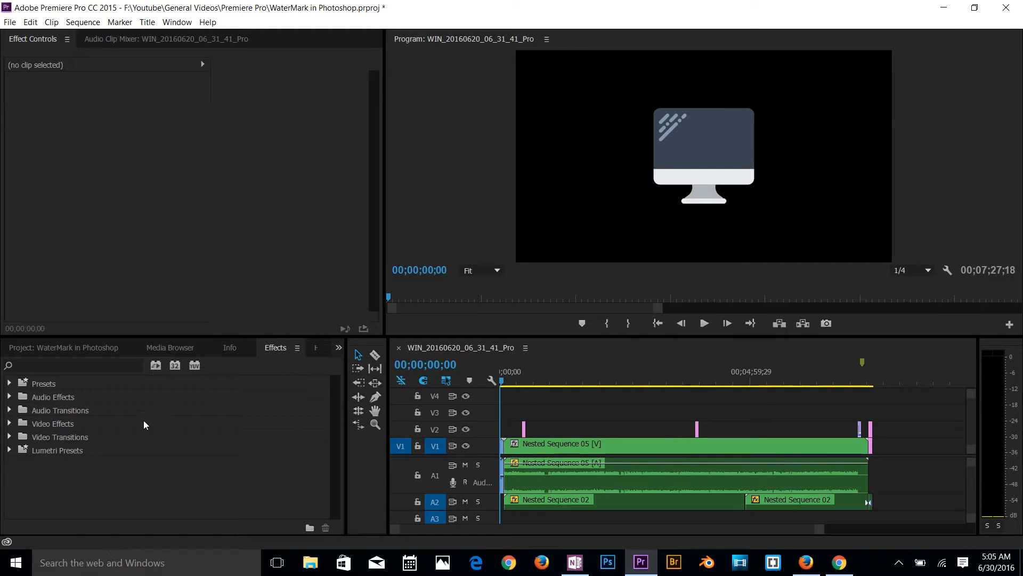
- Show the Project panel's media list to access the watermark title
left_click(63, 347)
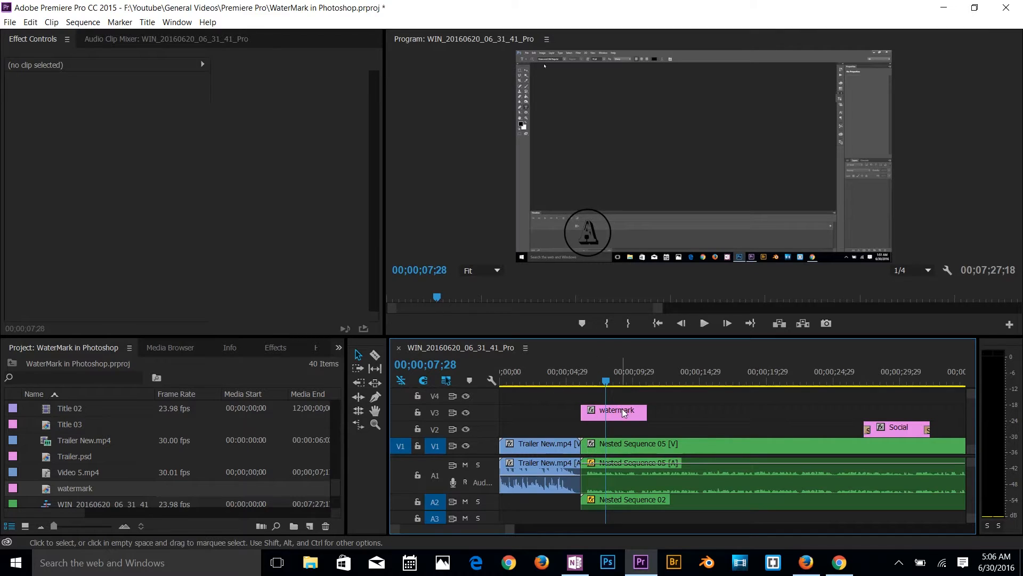
- Reopen the watermark title, shrink the A logo in the lower-left corner, and close the editor
double_click(614, 411)
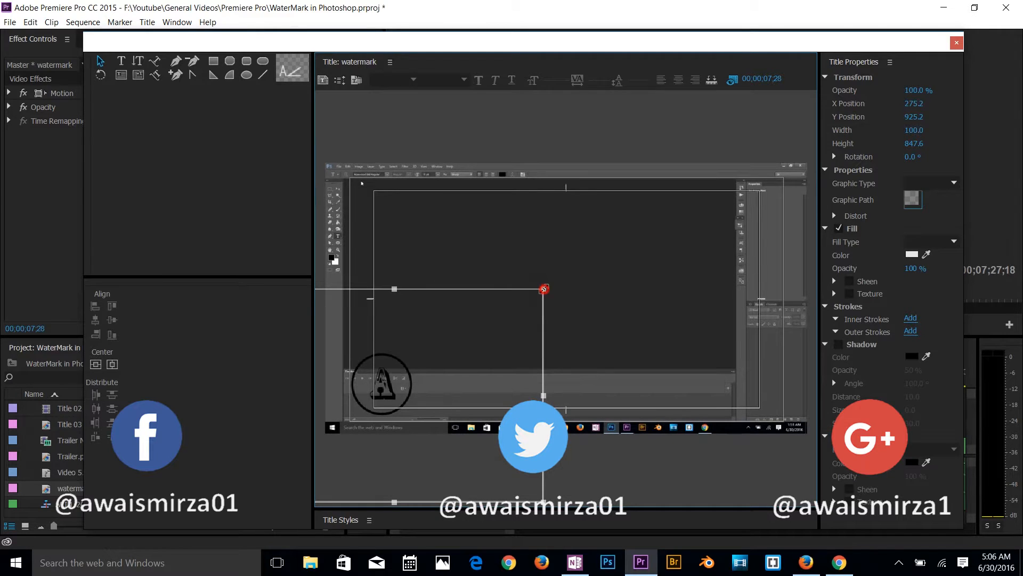
left_click_drag(543, 289, 486, 330)
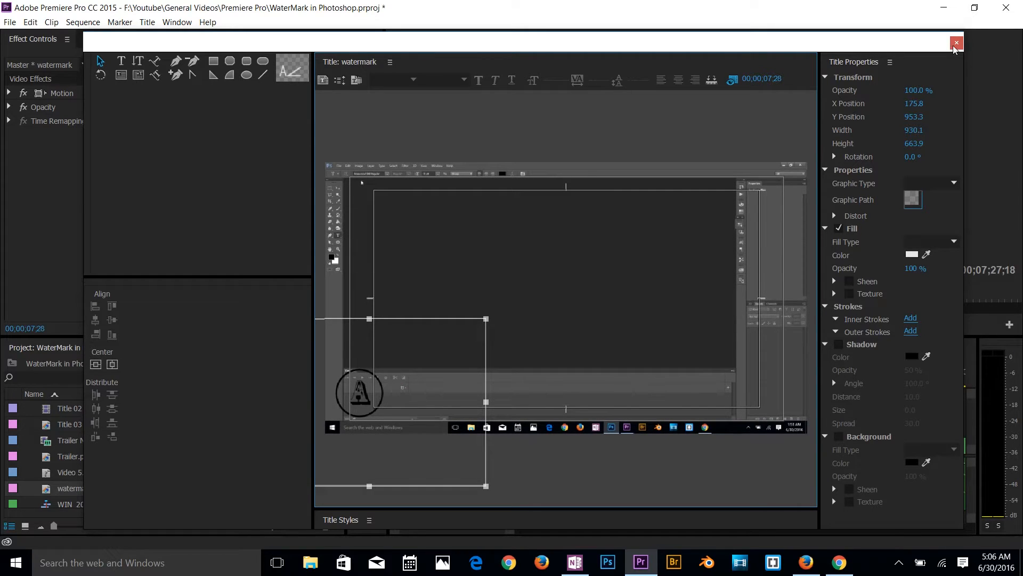
left_click(956, 43)
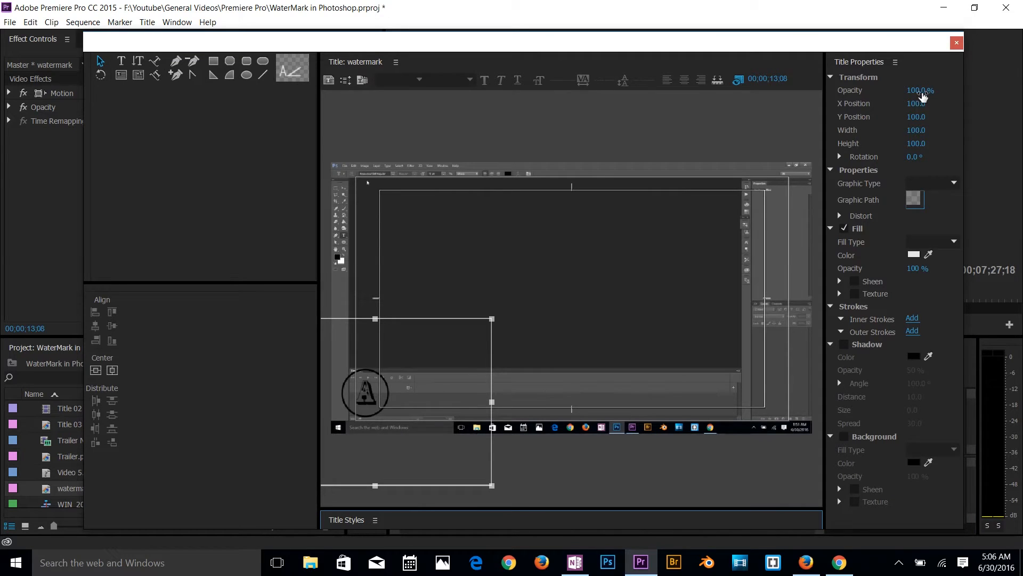
- Set the A logo's opacity to 50 in the title's Transform properties
left_click(920, 90)
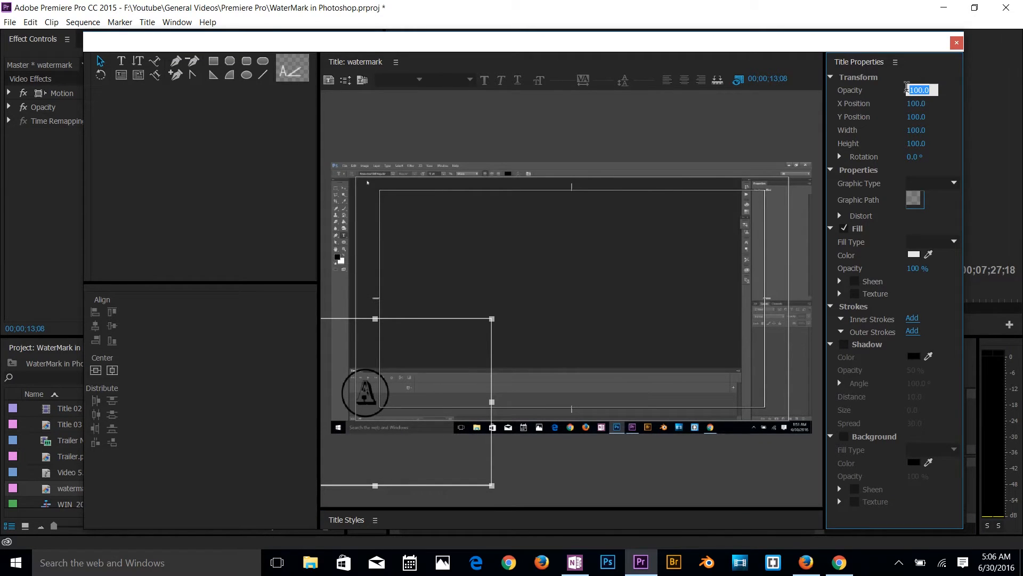
type("50")
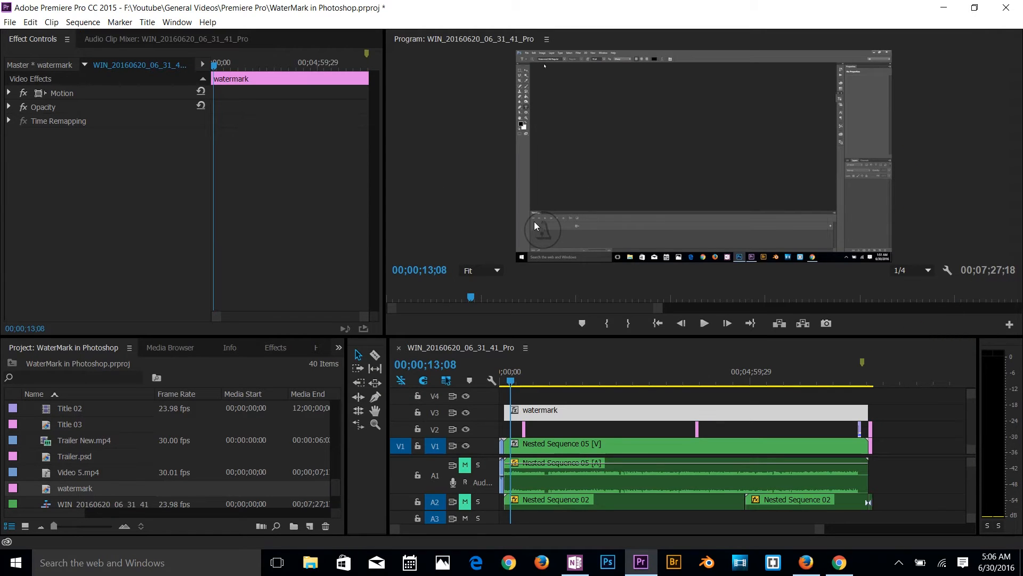
left_click(530, 381)
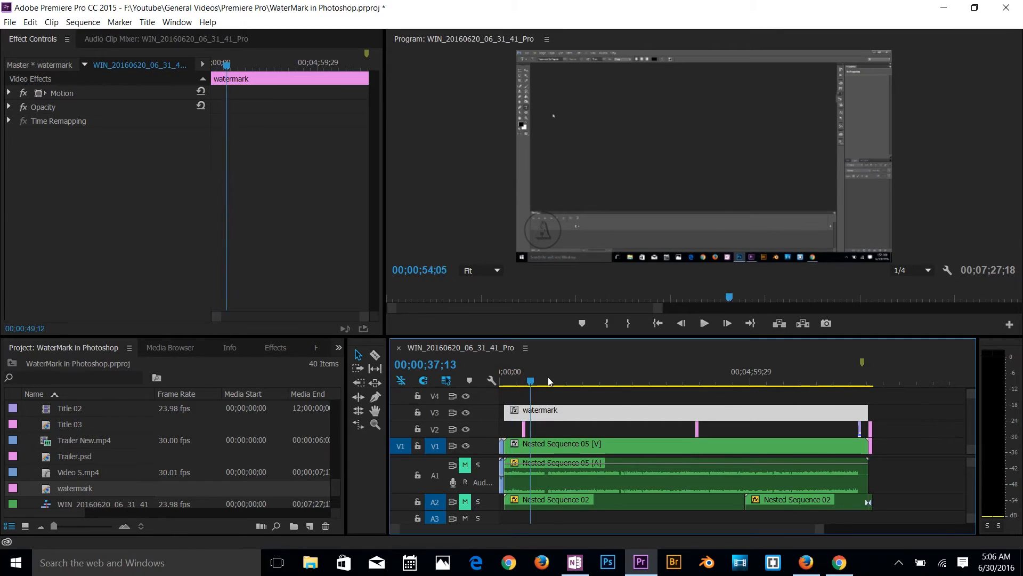
left_click(673, 380)
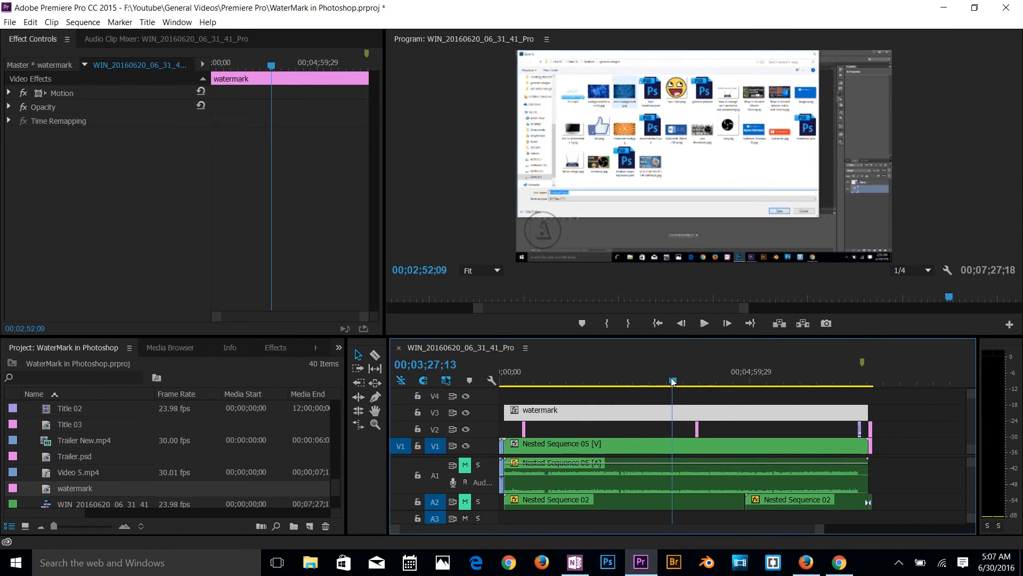
left_click(741, 382)
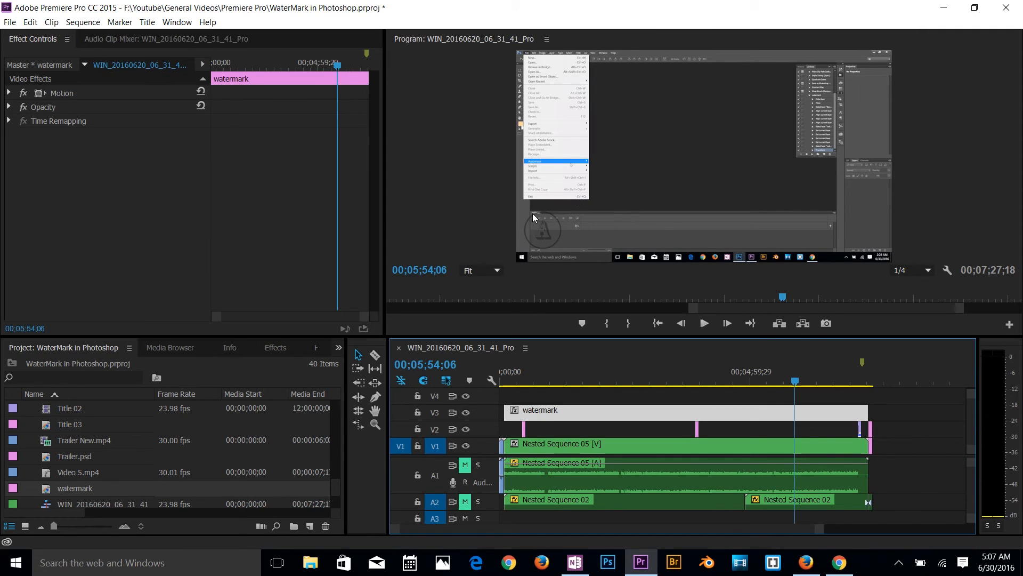
mouse_move(590, 247)
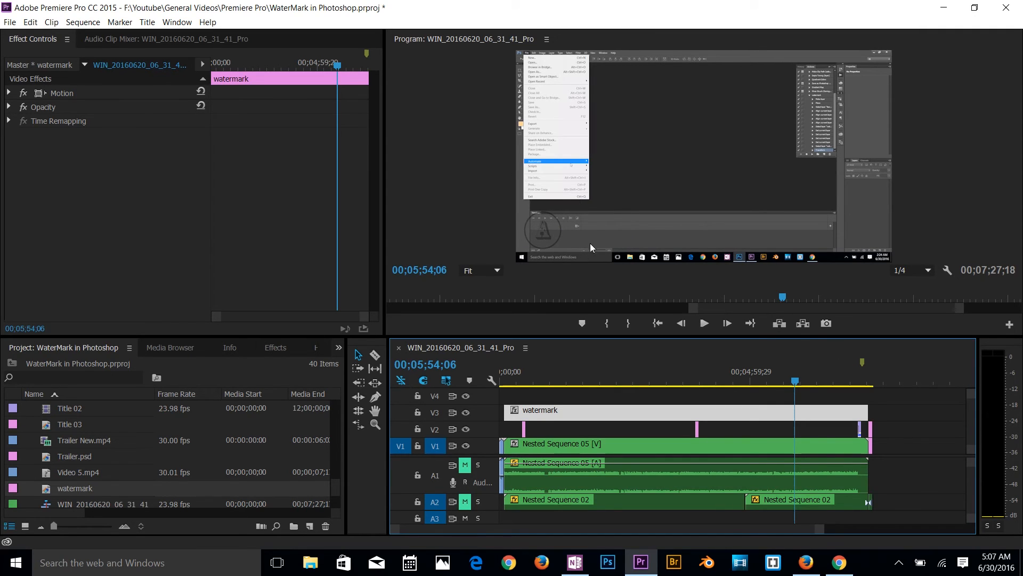